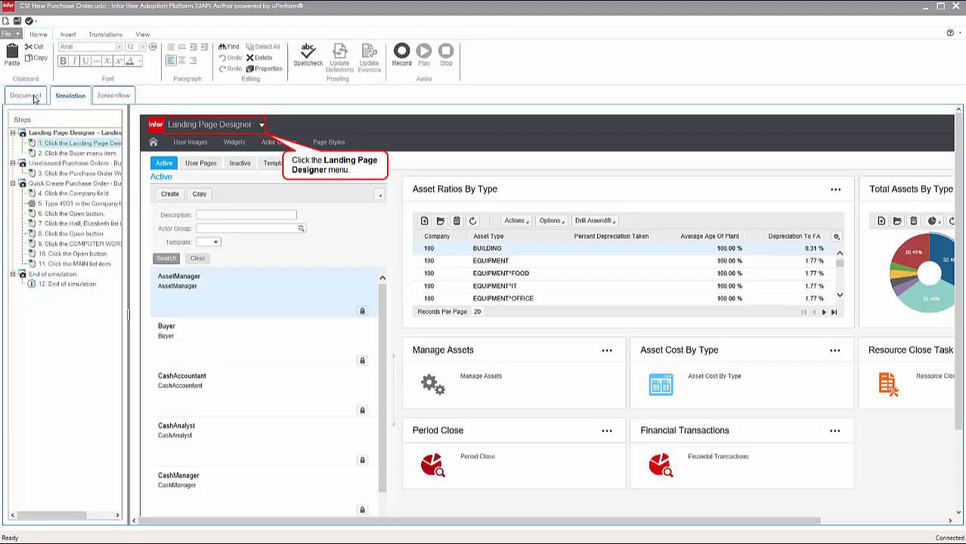
Review simulation steps 1 to 3 and select the Purchase Order Wizard link callout.
{"action": "left_click", "coordinate": [24, 95]}
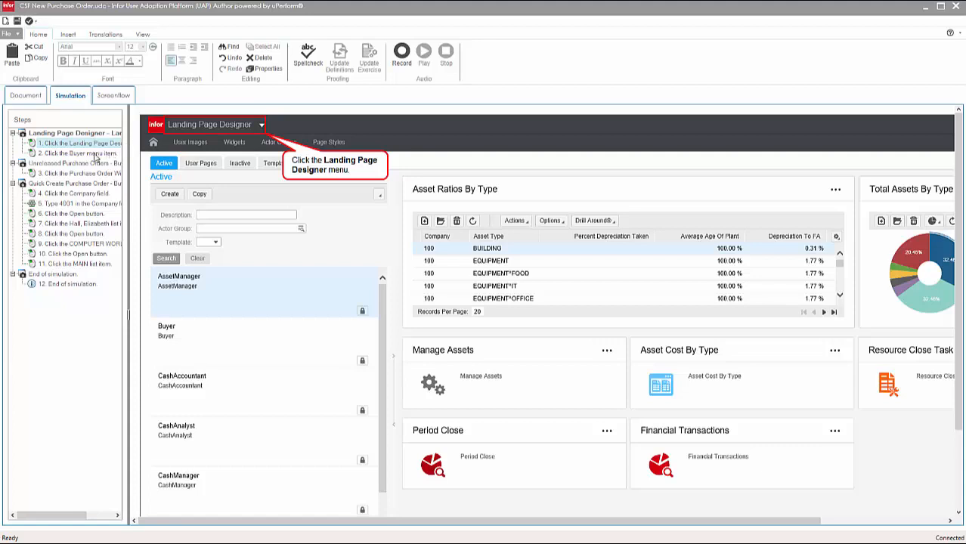
{"action": "left_click", "coordinate": [79, 152]}
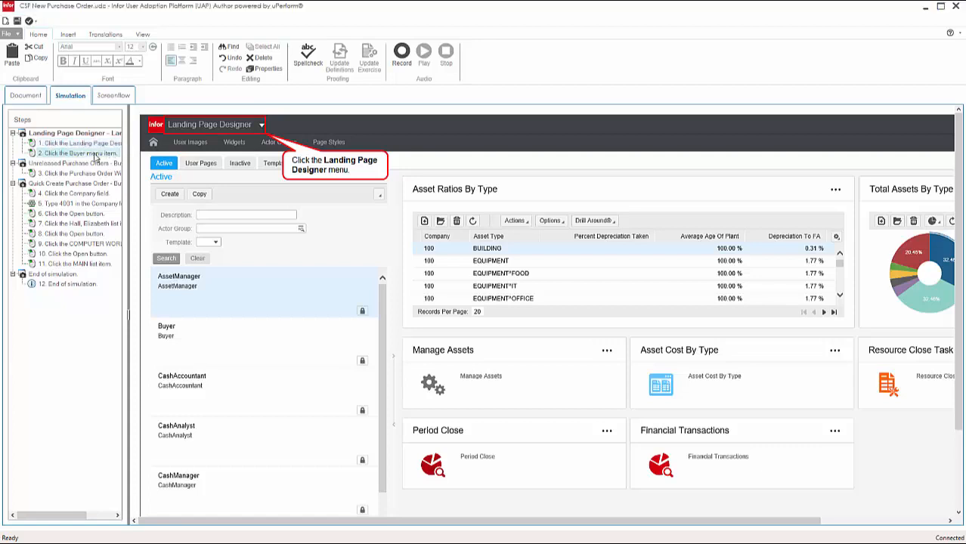
{"action": "left_click", "coordinate": [261, 124]}
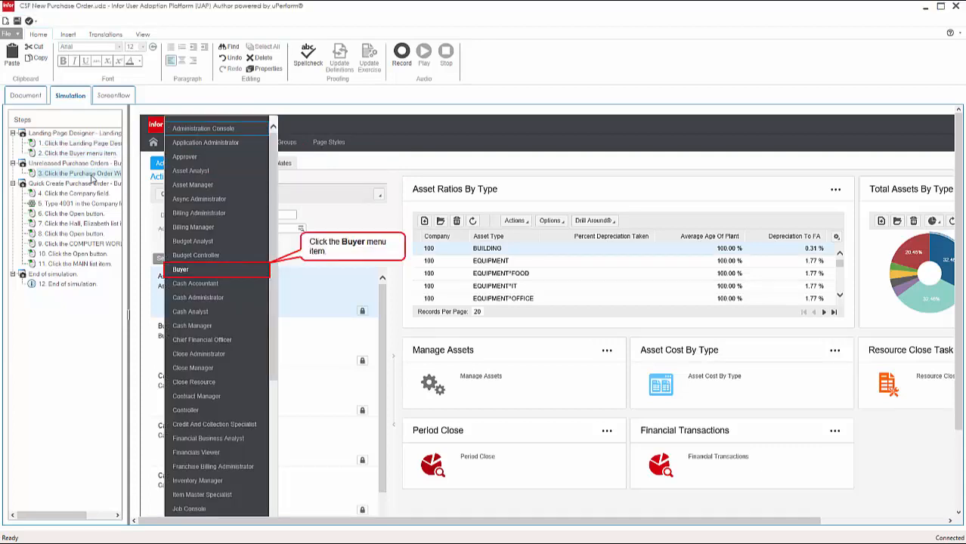
{"action": "left_click", "coordinate": [181, 270]}
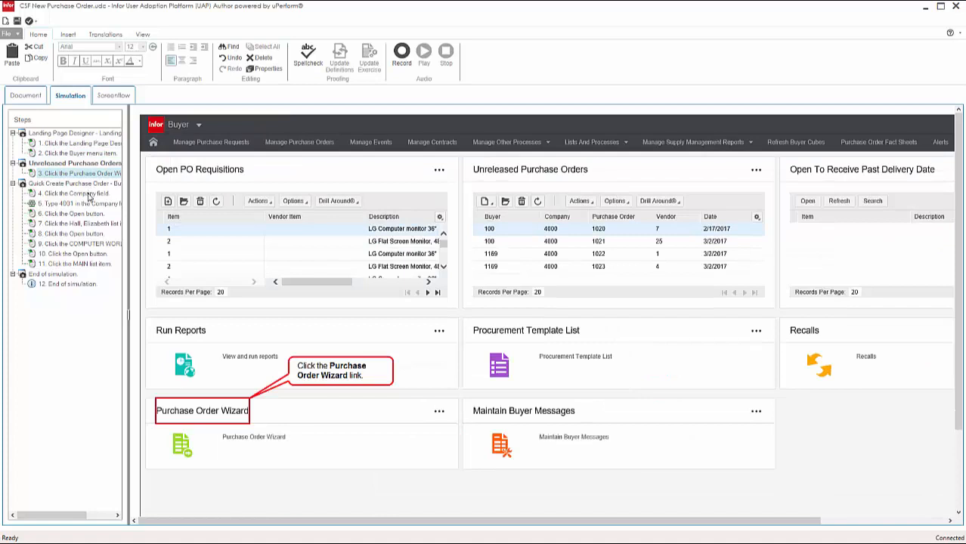
{"action": "left_click", "coordinate": [339, 369]}
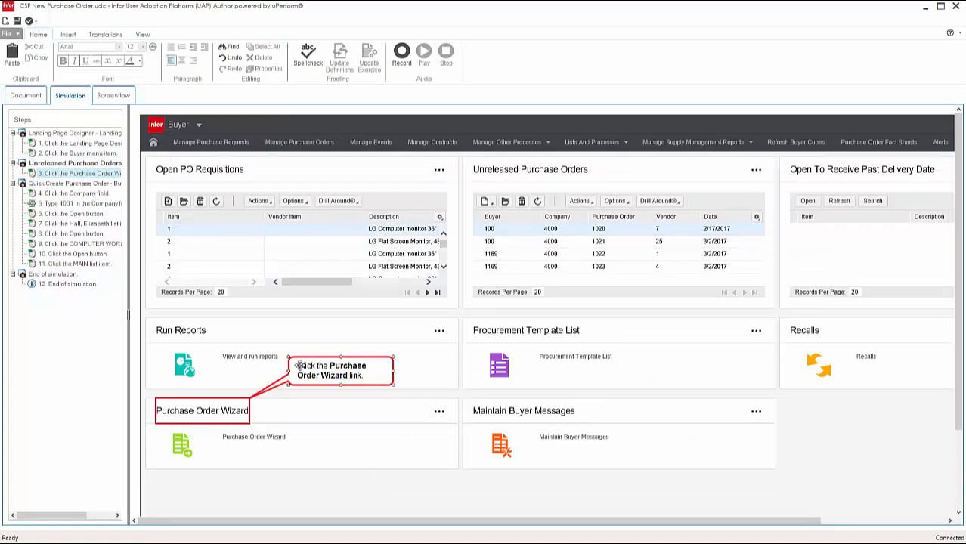
Change the callout's 'Click' to 'Select' and display step four, the Company field.
{"action": "double_click", "coordinate": [306, 366]}
{"action": "type", "text": "Select"}
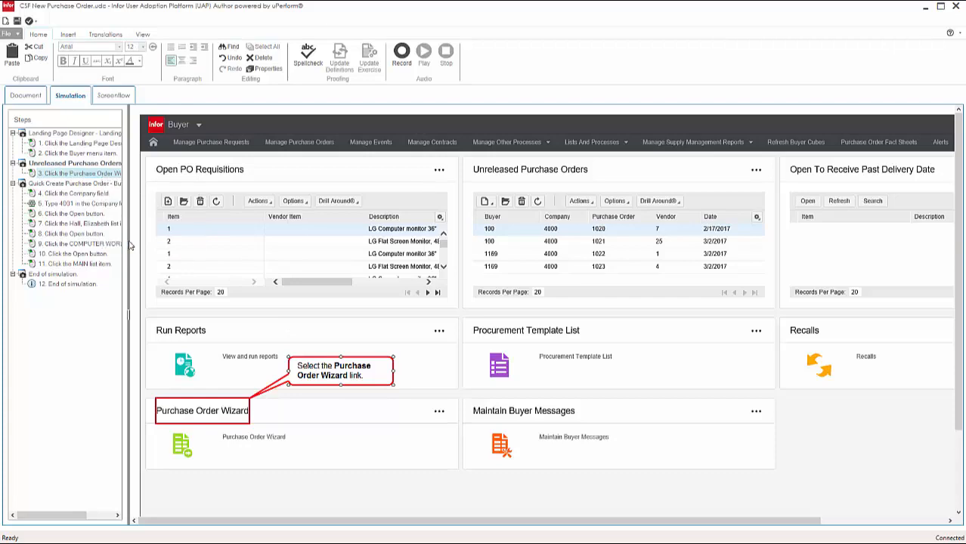
{"action": "left_click", "coordinate": [24, 95]}
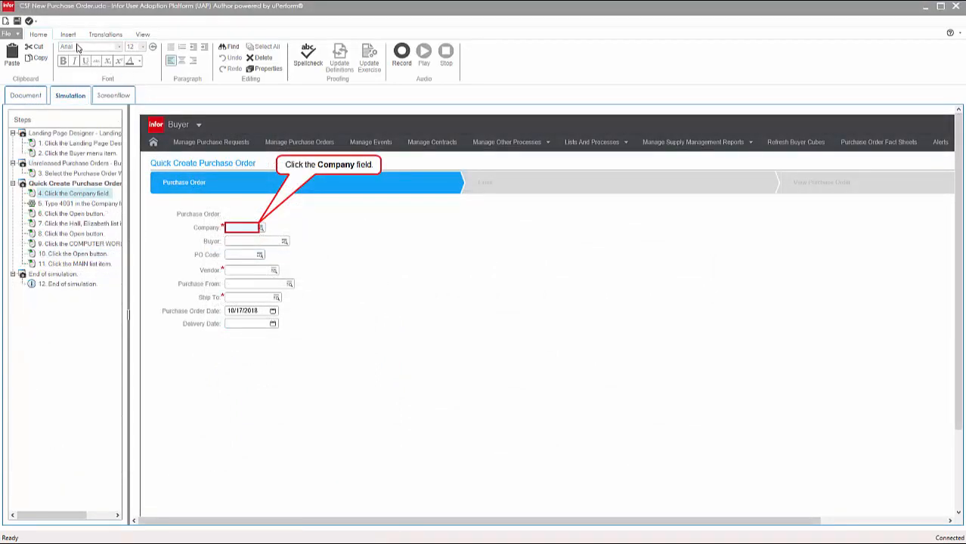
Insert a plain note beside the Company field reading 'Please have your company list ready!'.
{"action": "left_click", "coordinate": [68, 34]}
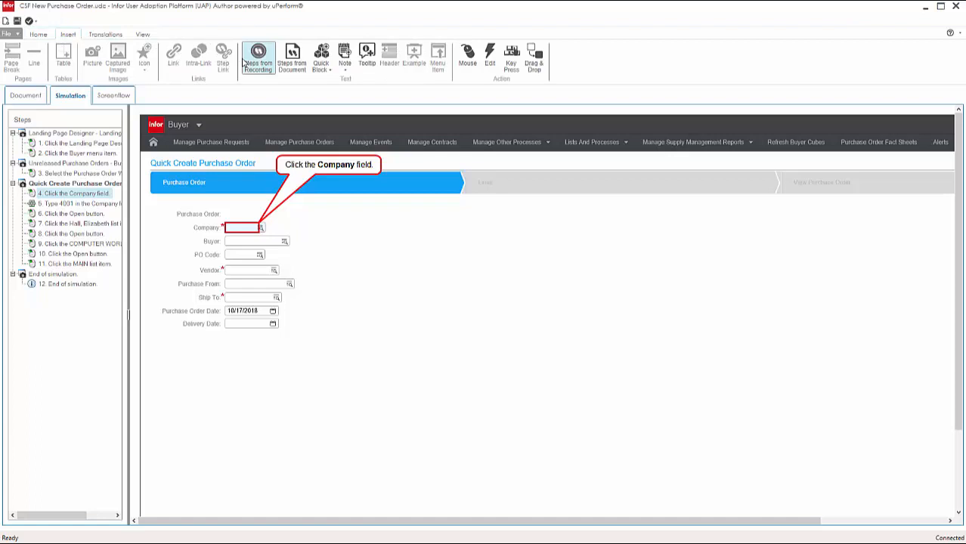
{"action": "mouse_move", "coordinate": [292, 57]}
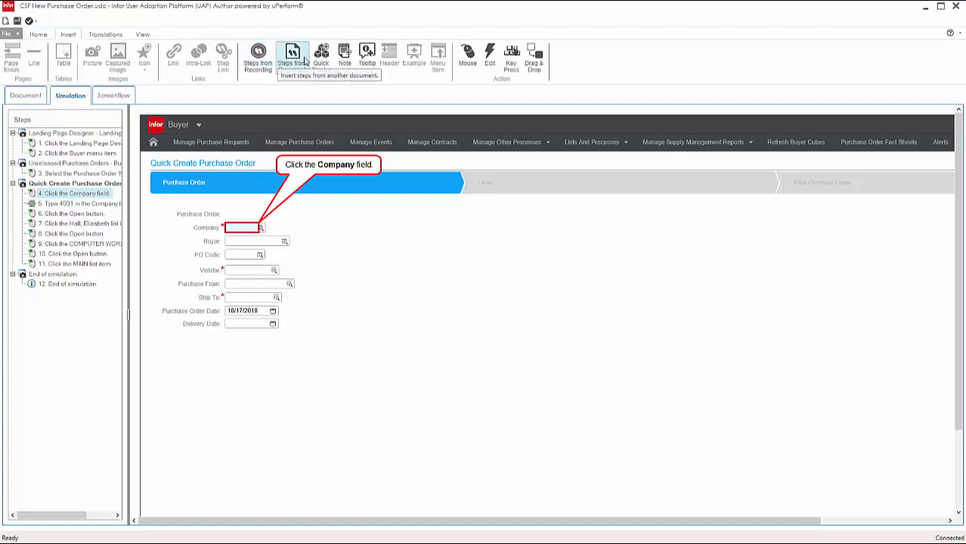
{"action": "left_click", "coordinate": [344, 57]}
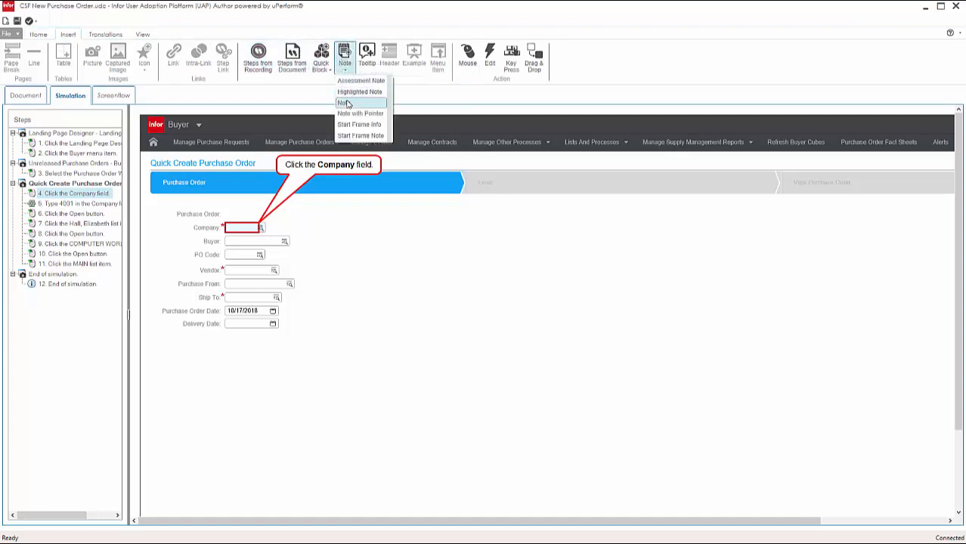
{"action": "left_click", "coordinate": [346, 102]}
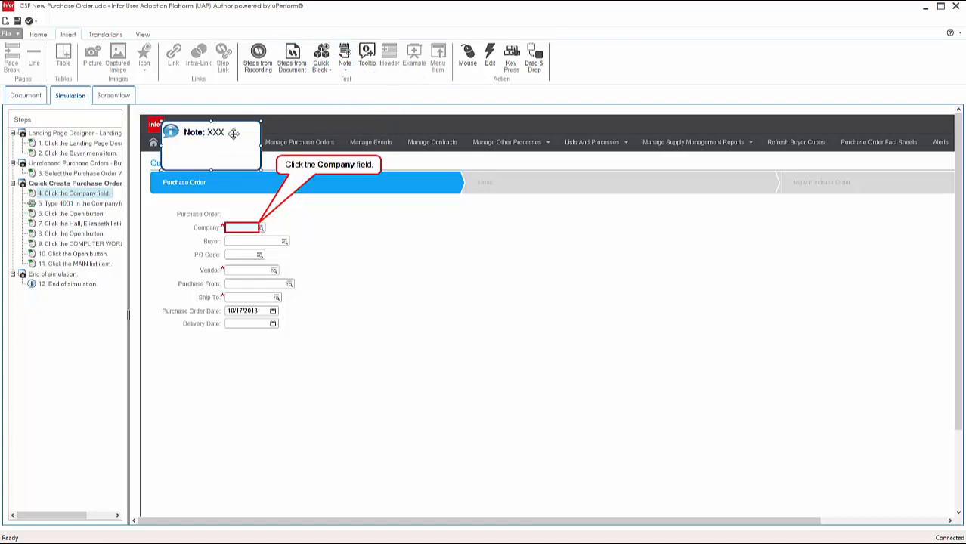
{"action": "left_click_drag", "start_coordinate": [210, 148], "coordinate": [354, 246]}
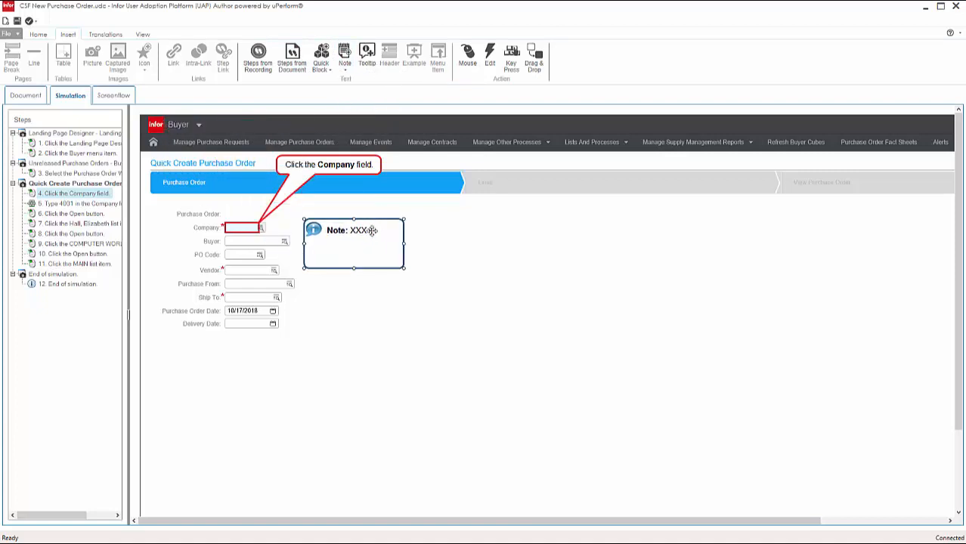
{"action": "double_click", "coordinate": [358, 231]}
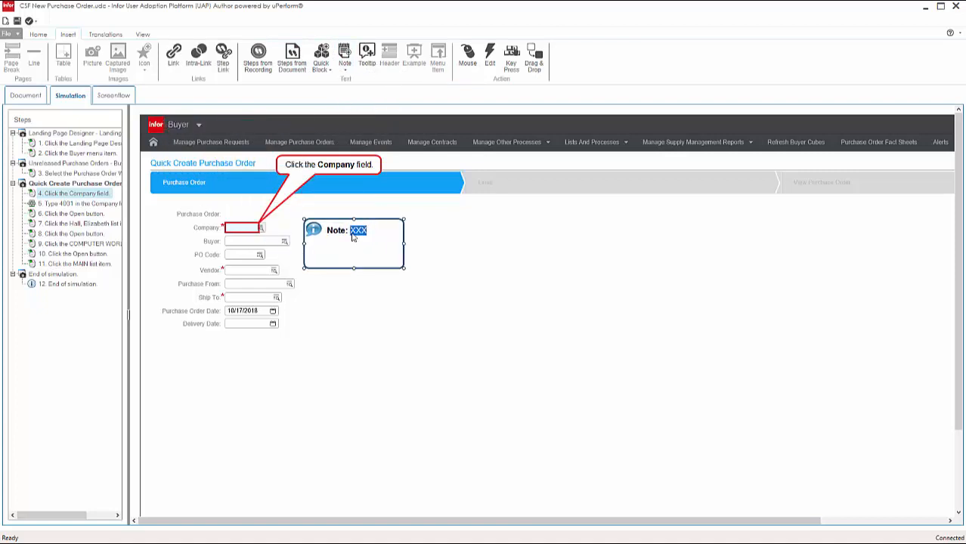
{"action": "type", "text": "Please have your"}
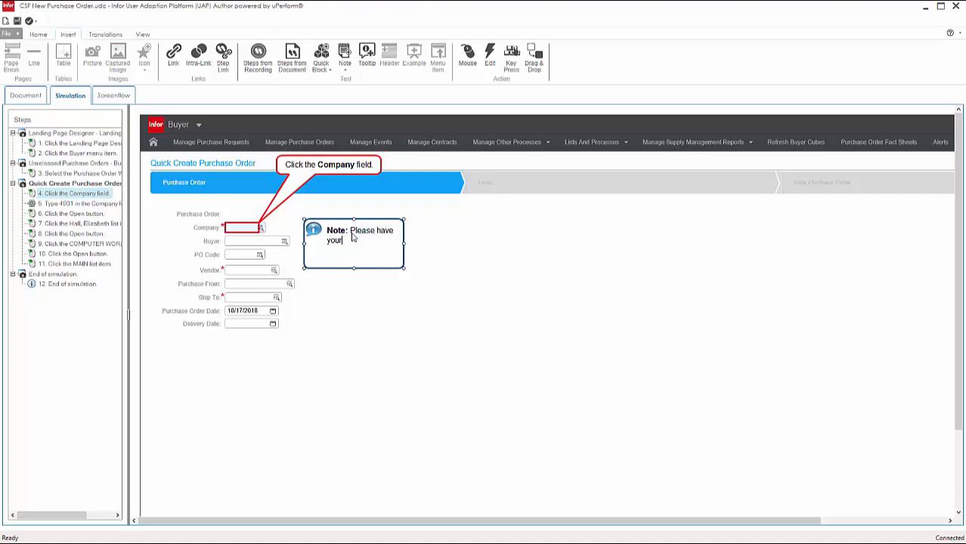
{"action": "type", "text": "company list ready!"}
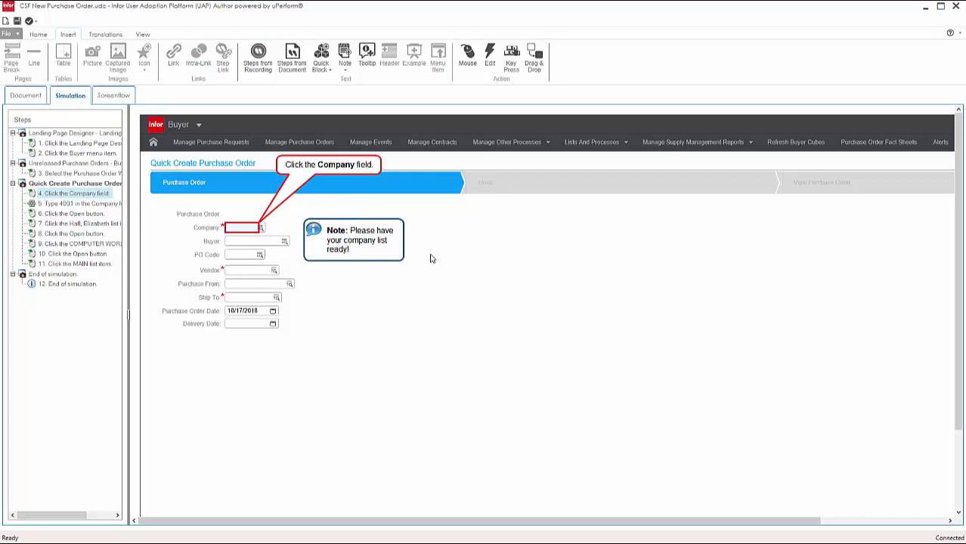
{"action": "left_click", "coordinate": [10, 34]}
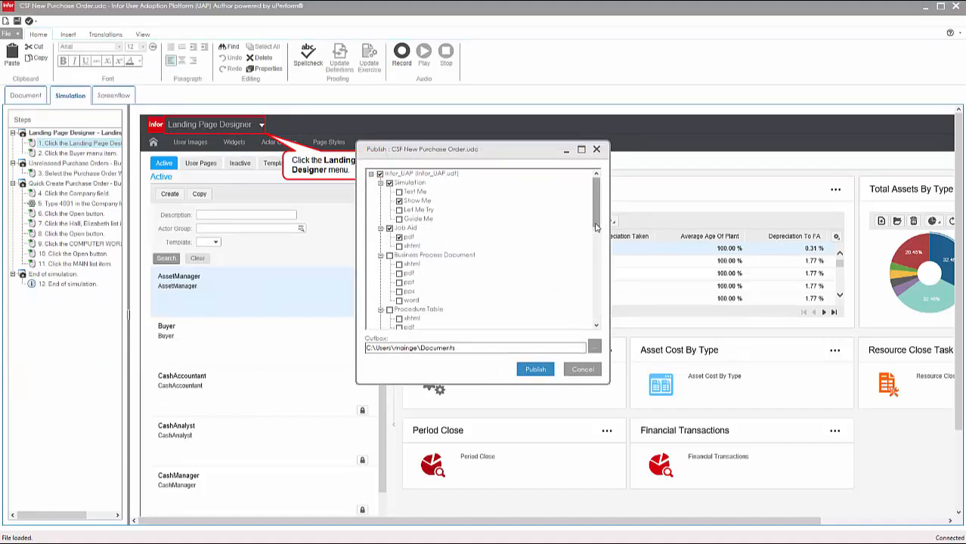
Scroll the Publish format list to show Test Document, Video, Cue Card and Guided Help.
{"action": "scroll", "scroll_direction": "down", "scroll_amount": 3}
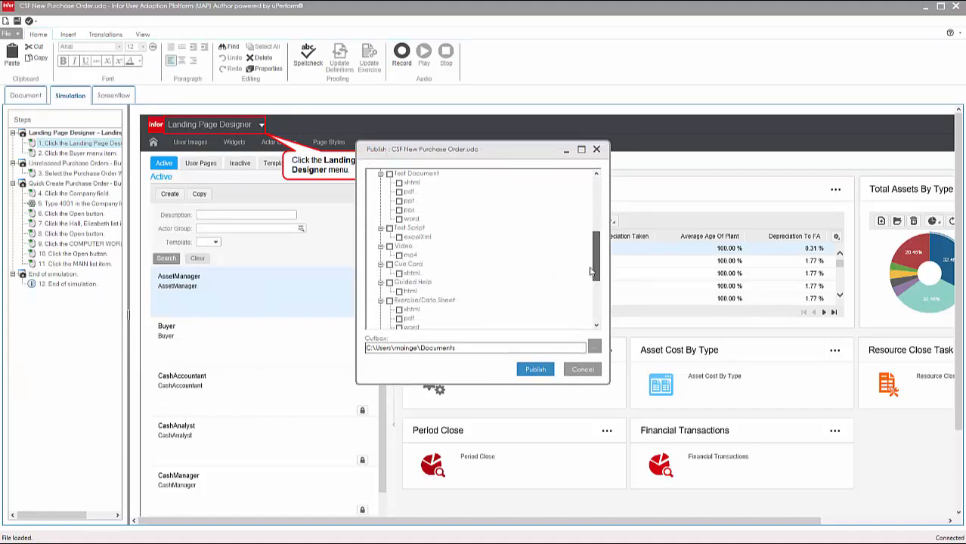